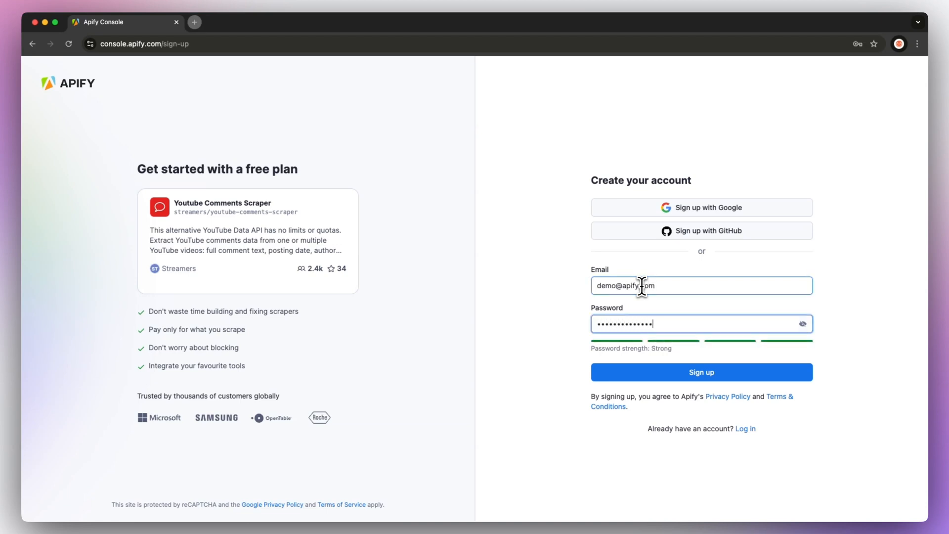
- Sign up, preview the scraper input as JSON, and return to the Manual form to edit the video URL
{"action": "left_click", "coordinate": [701, 372]}
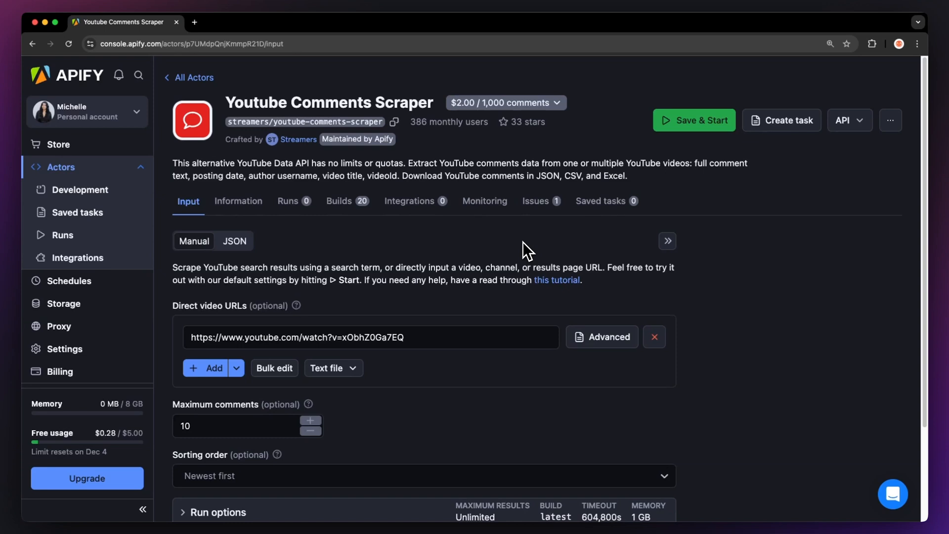
{"action": "mouse_move", "coordinate": [522, 249]}
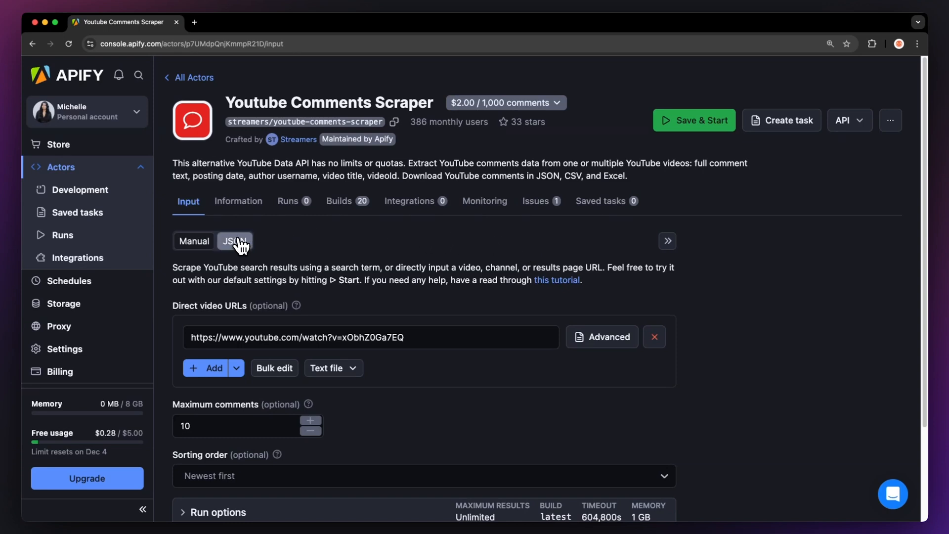
{"action": "left_click", "coordinate": [235, 241]}
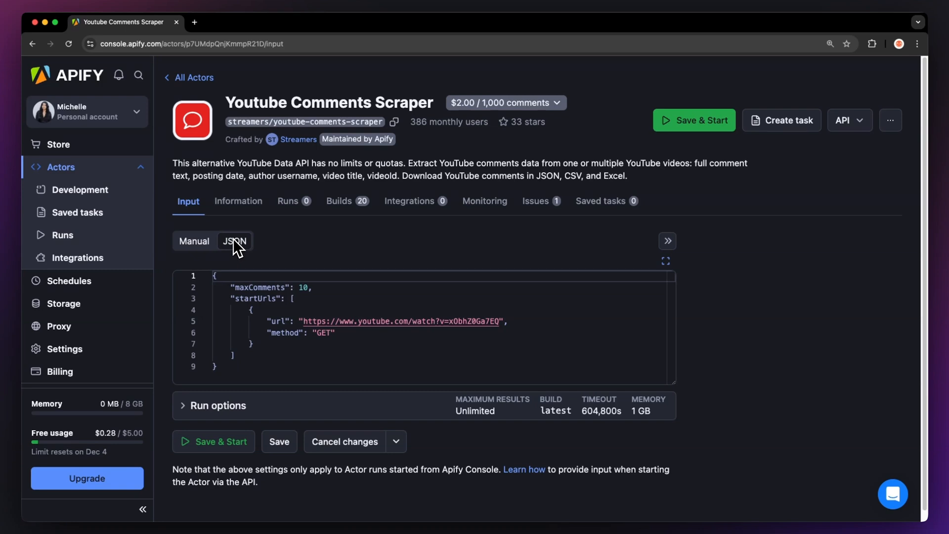
{"action": "left_click", "coordinate": [194, 240]}
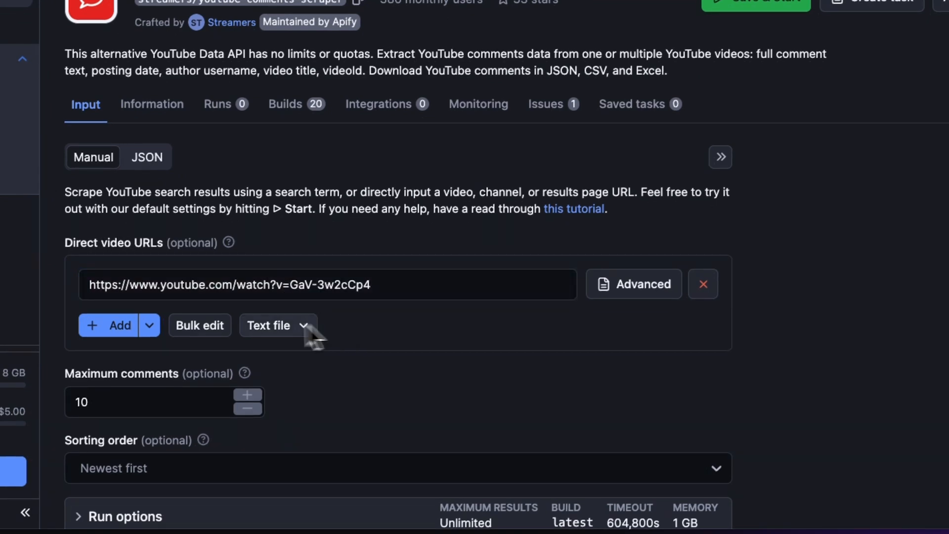
- Set Maximum comments to 100 and Sorting order to Top comments
{"action": "left_click", "coordinate": [108, 326]}
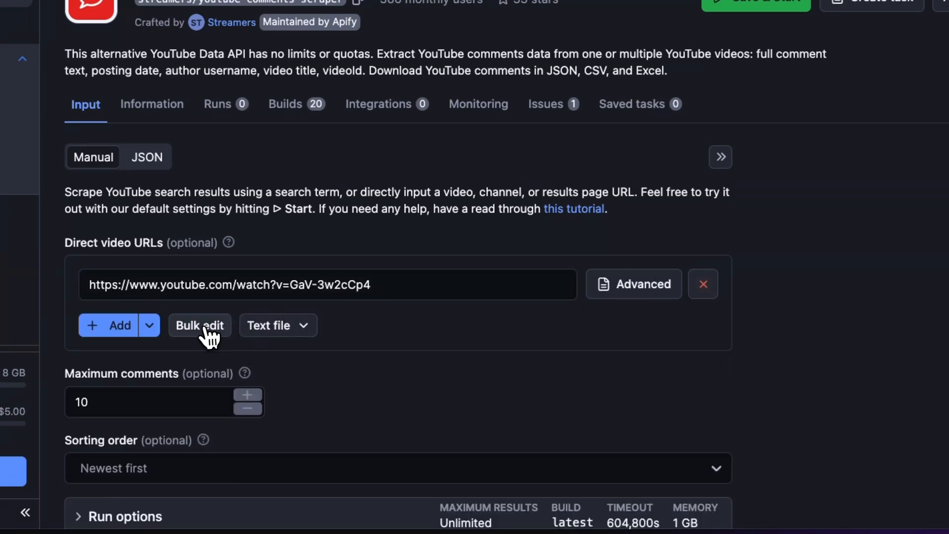
{"action": "left_click", "coordinate": [199, 325]}
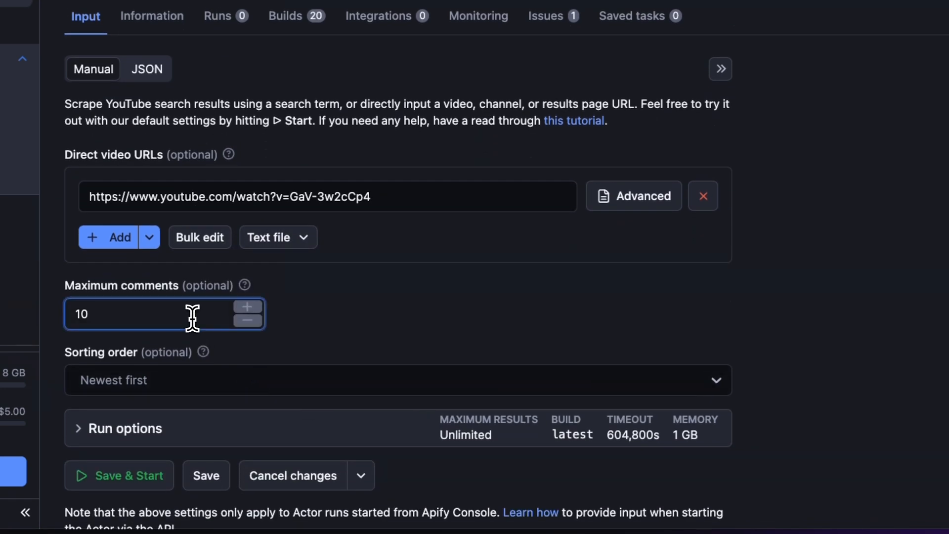
{"action": "left_click", "coordinate": [398, 380]}
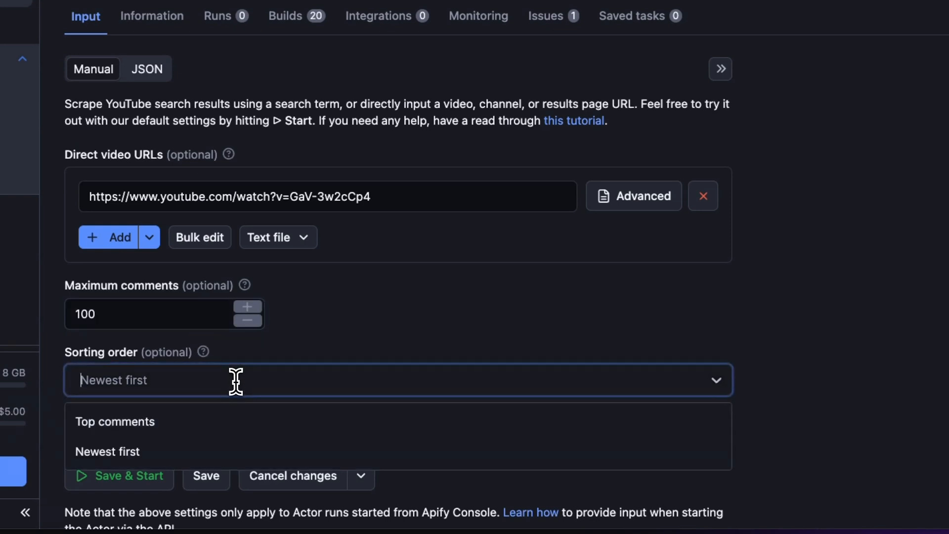
{"action": "mouse_move", "coordinate": [235, 436]}
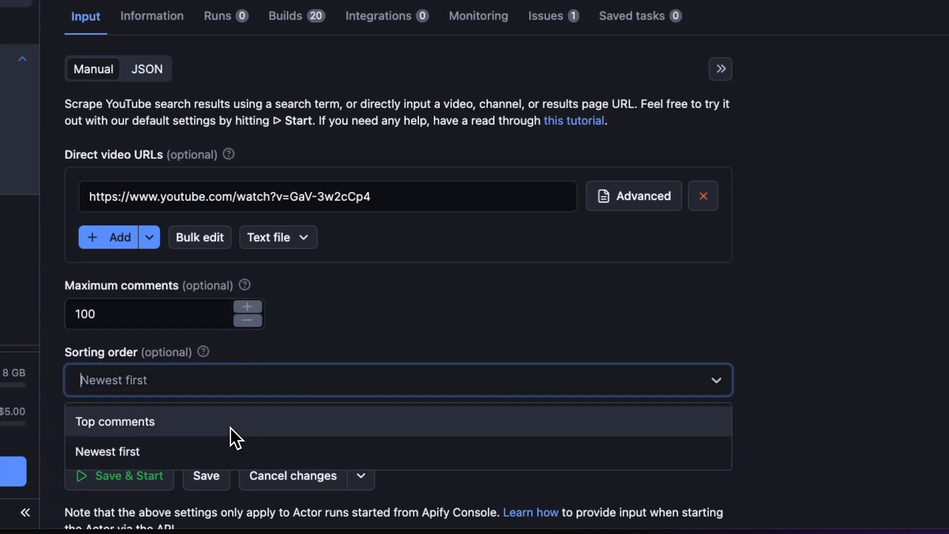
{"action": "left_click", "coordinate": [114, 421]}
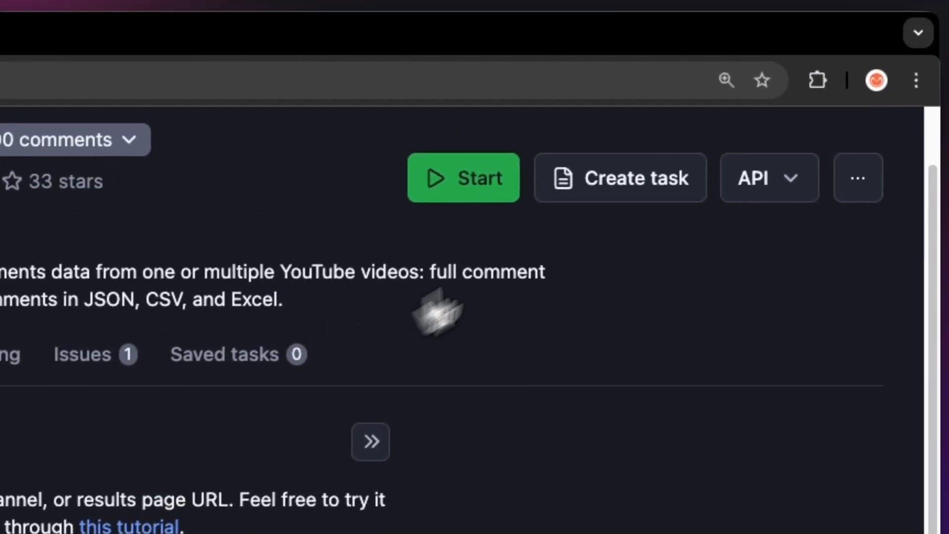
- Create the task 'Youtube Comments Scraper (Task)', copying input from the Input tab
{"action": "left_click", "coordinate": [619, 178]}
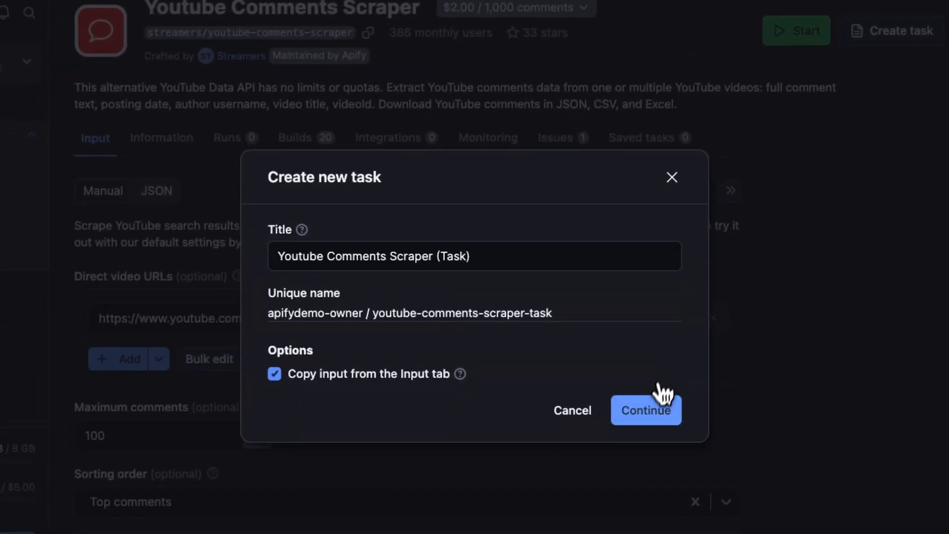
{"action": "left_click", "coordinate": [645, 409]}
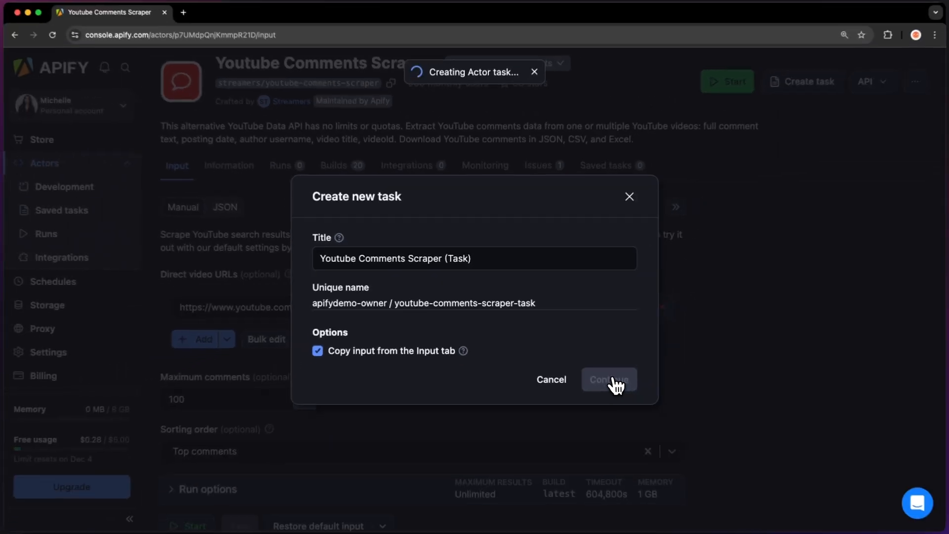
{"action": "left_click", "coordinate": [609, 380]}
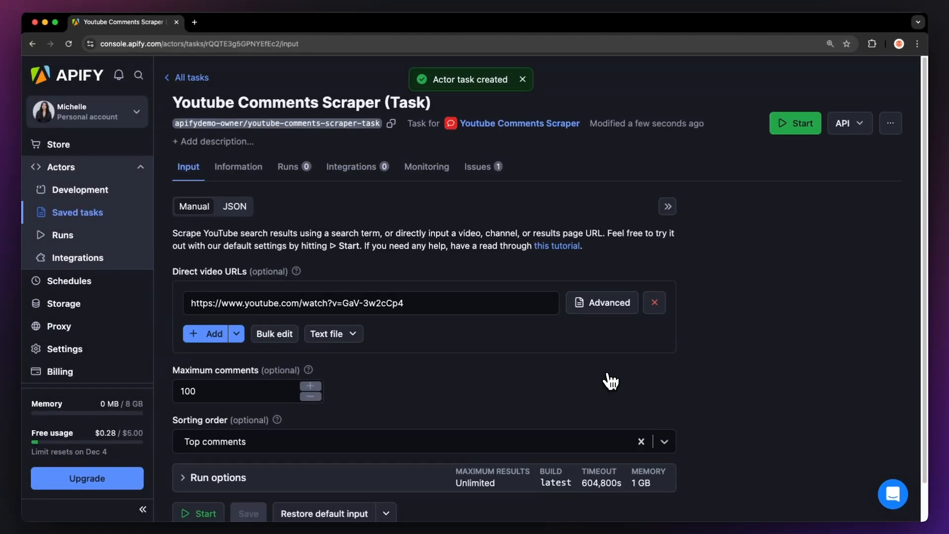
{"action": "scroll", "scroll_direction": "down", "scroll_amount": 3}
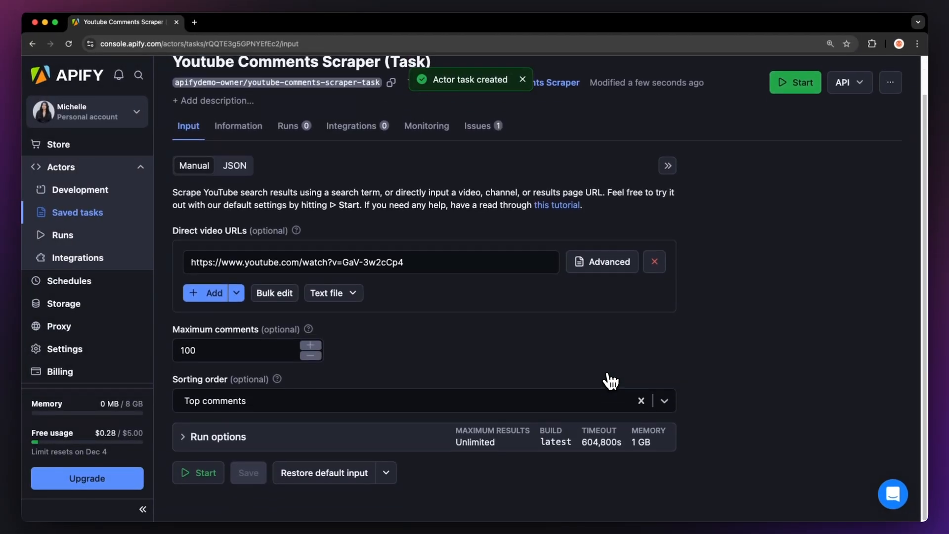
{"action": "mouse_move", "coordinate": [205, 473]}
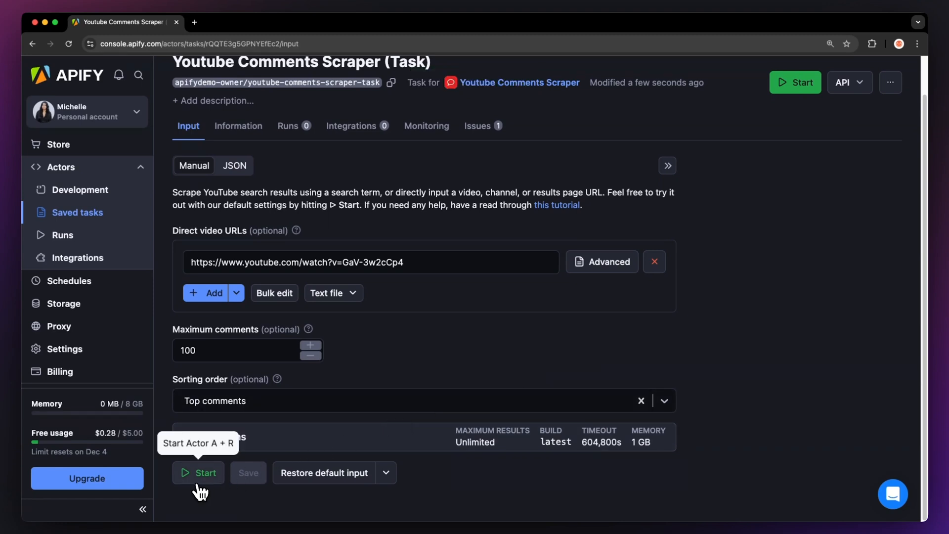
- Start the task run and open export options for its 100 results
{"action": "left_click", "coordinate": [204, 473]}
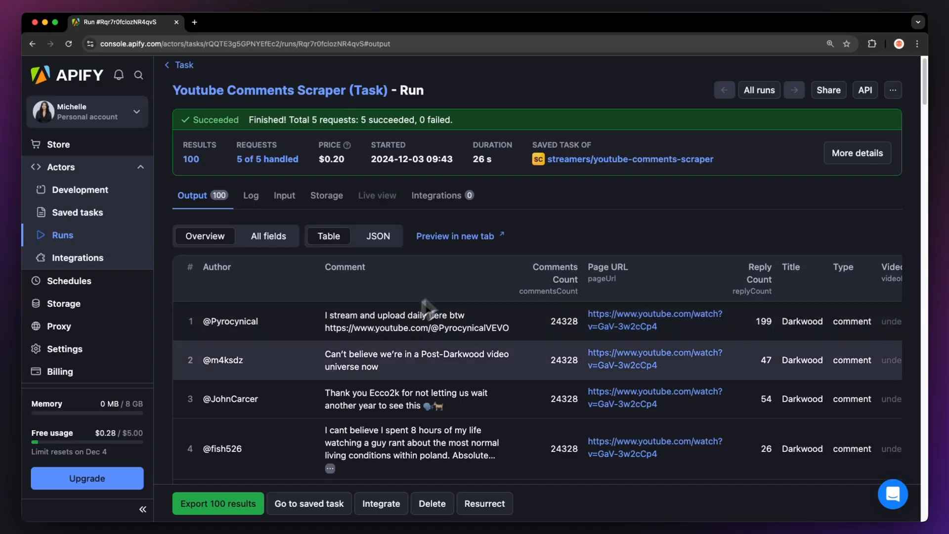
{"action": "left_click", "coordinate": [218, 503]}
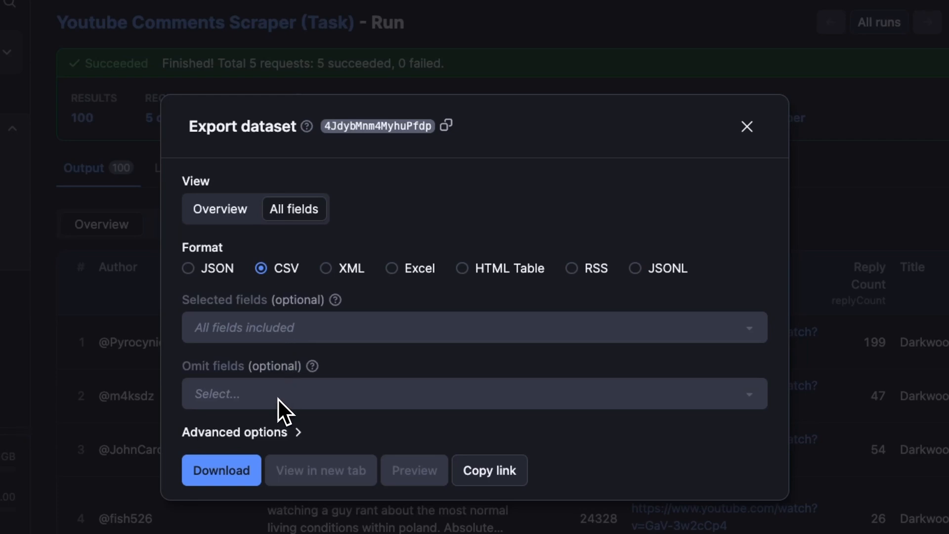
- Download the 100 comments as a CSV file and close the export dialog
{"action": "left_click", "coordinate": [221, 470]}
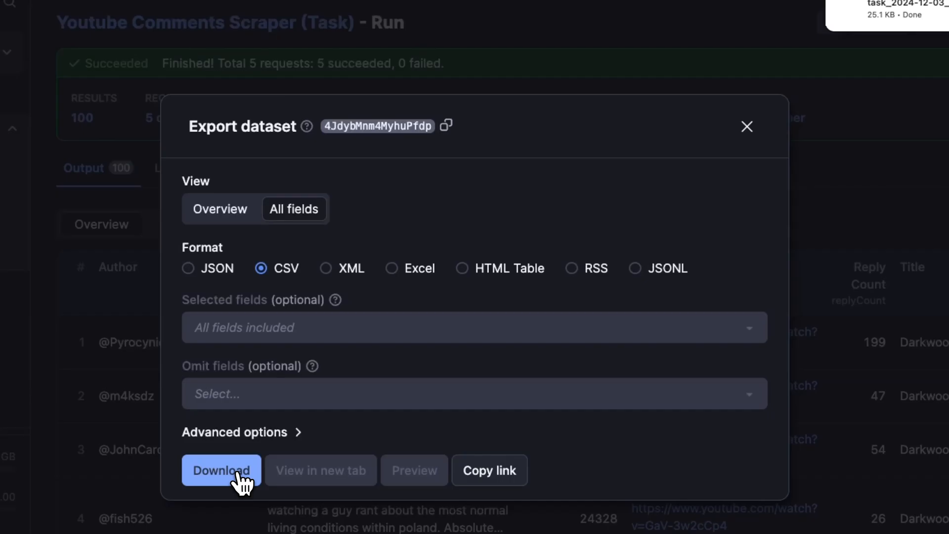
{"action": "left_click", "coordinate": [320, 470]}
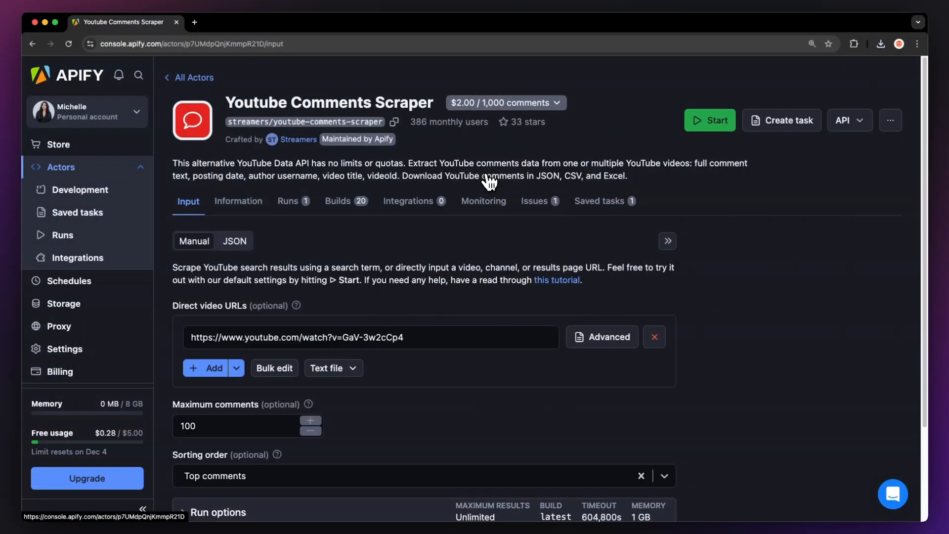
- Preview the Schedule Actor dialog from the more-actions menu, then close it without saving
{"action": "left_click", "coordinate": [889, 119]}
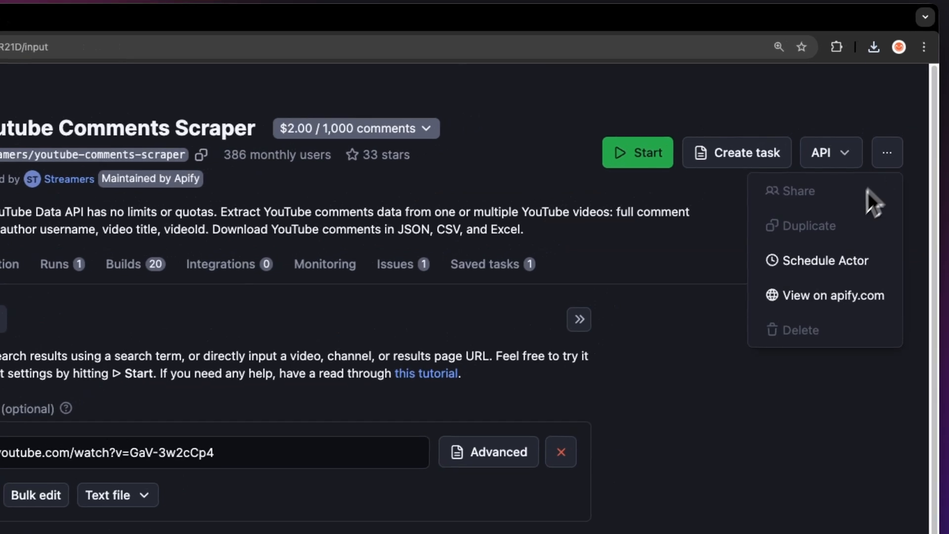
{"action": "left_click", "coordinate": [824, 261]}
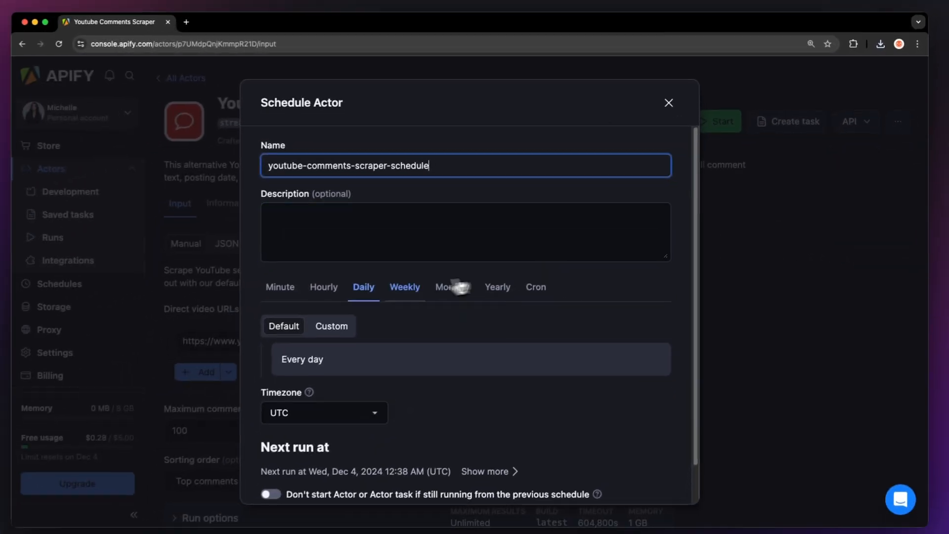
{"action": "left_click", "coordinate": [323, 287]}
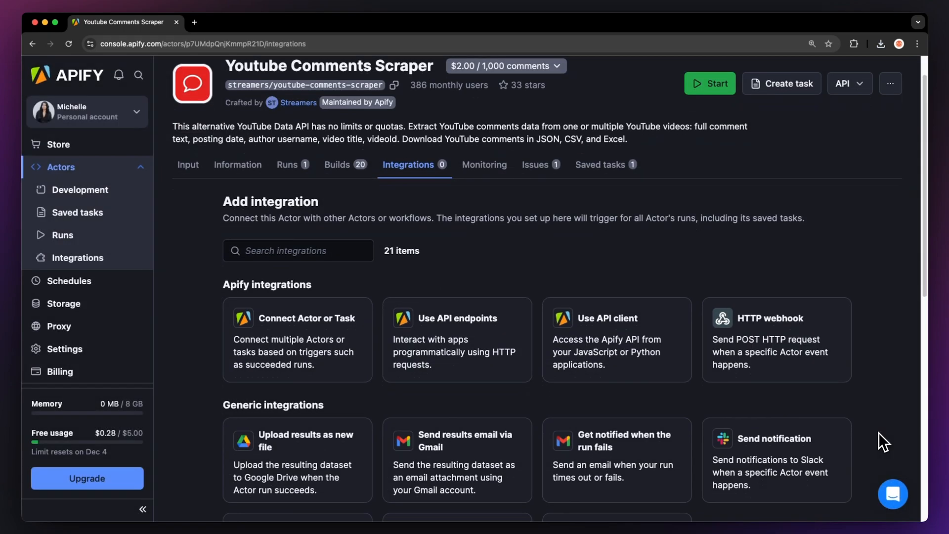
- Scroll through the scraper's list of 21 available integrations
{"action": "scroll", "scroll_direction": "down", "scroll_amount": 3}
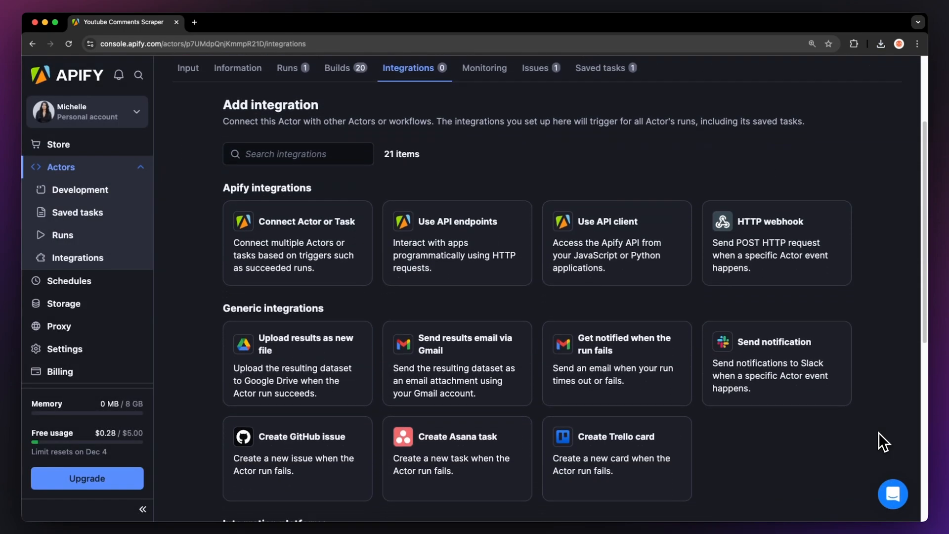
{"action": "scroll", "scroll_direction": "down", "scroll_amount": 3}
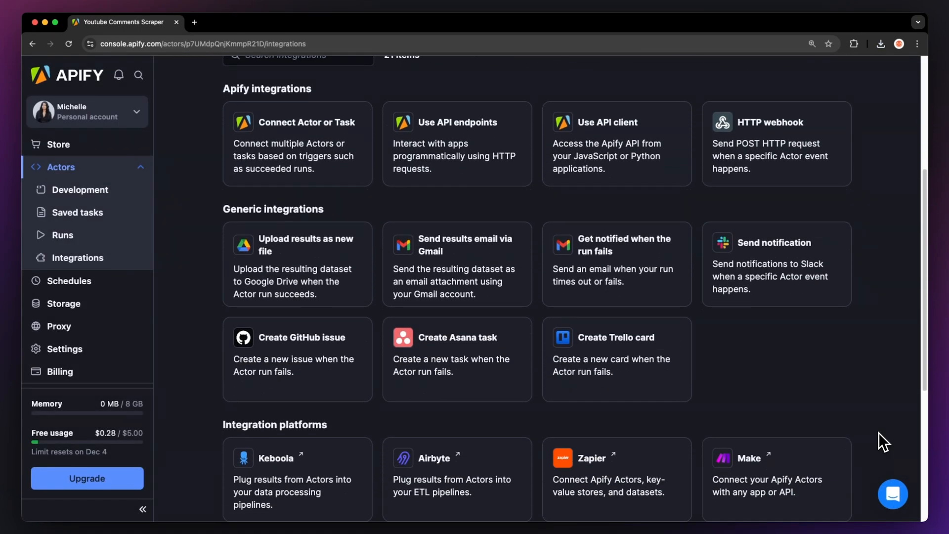
{"action": "scroll", "scroll_direction": "down", "scroll_amount": 3}
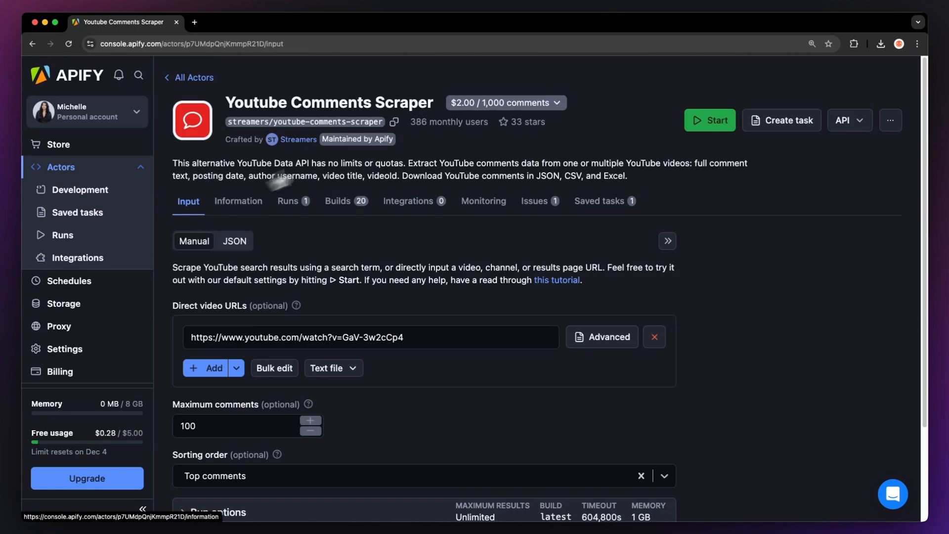
- View the Python API client example, then start a new issue report for the scraper
{"action": "left_click", "coordinate": [845, 120]}
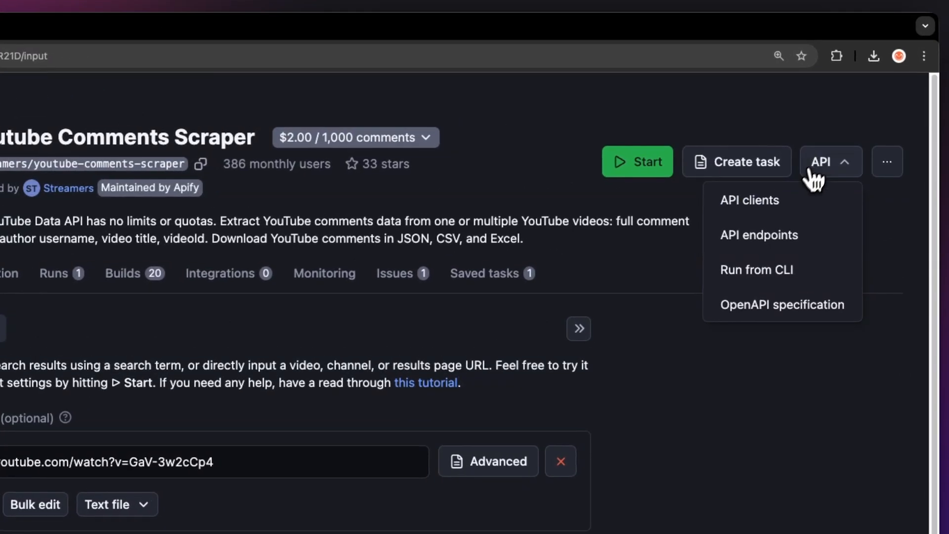
{"action": "left_click", "coordinate": [748, 200]}
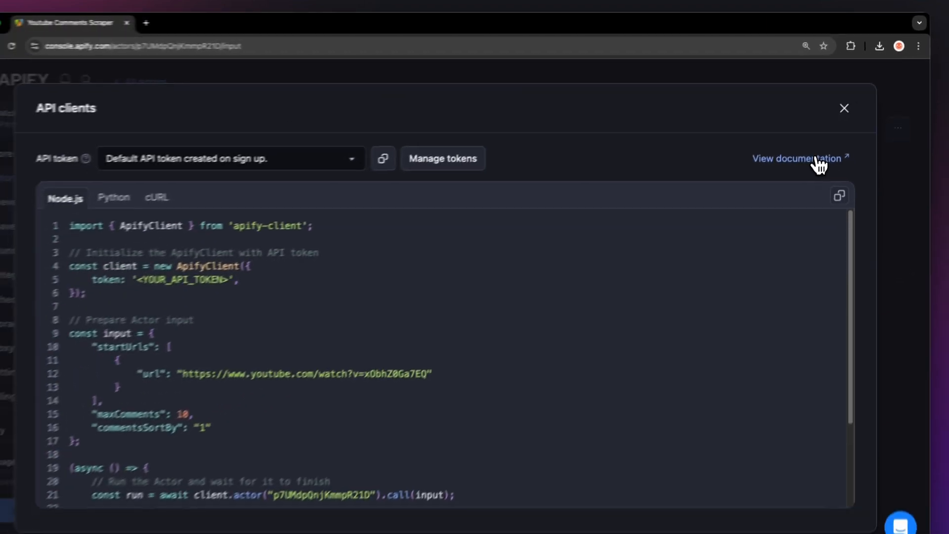
{"action": "left_click", "coordinate": [164, 201]}
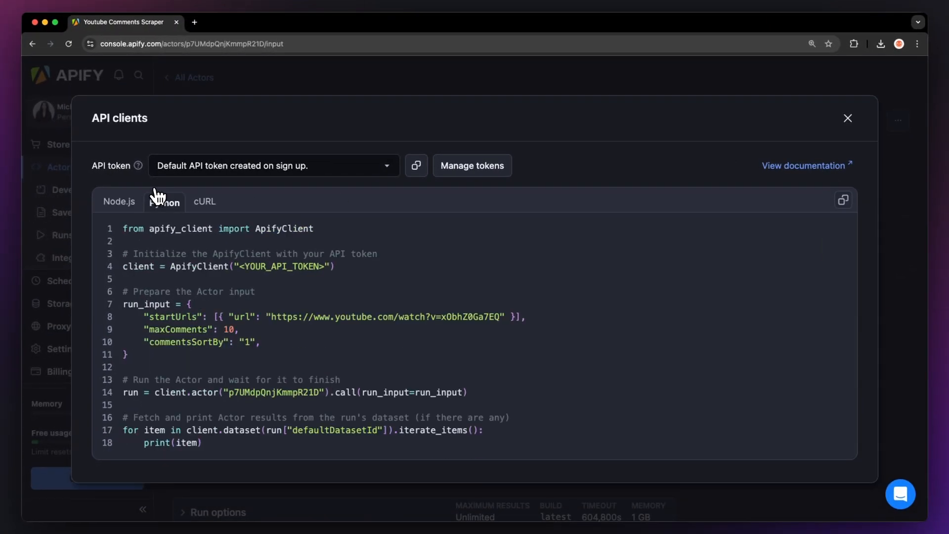
{"action": "left_click", "coordinate": [205, 185]}
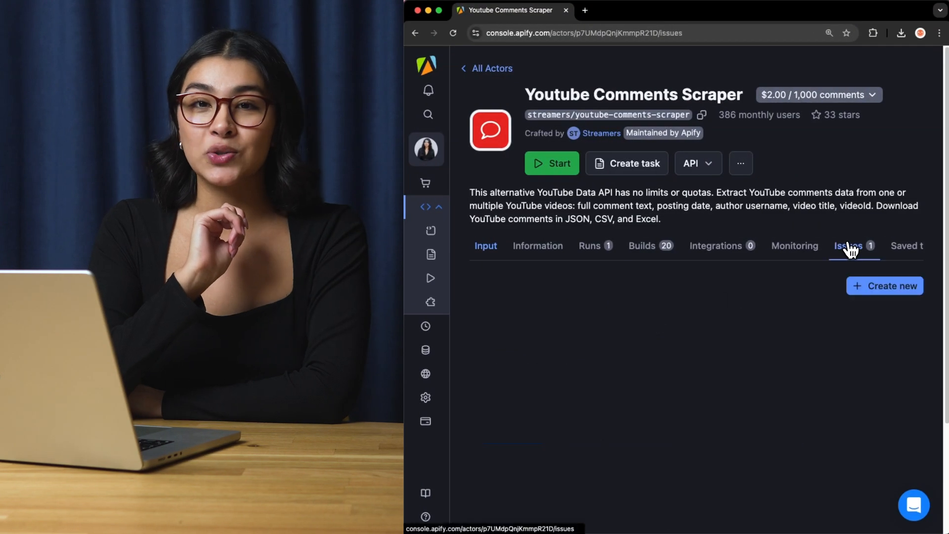
{"action": "left_click", "coordinate": [884, 285]}
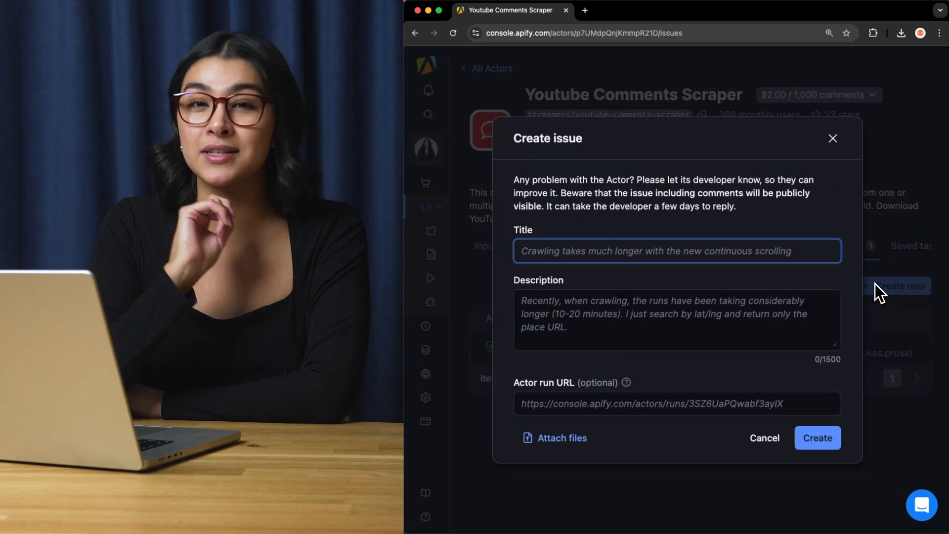